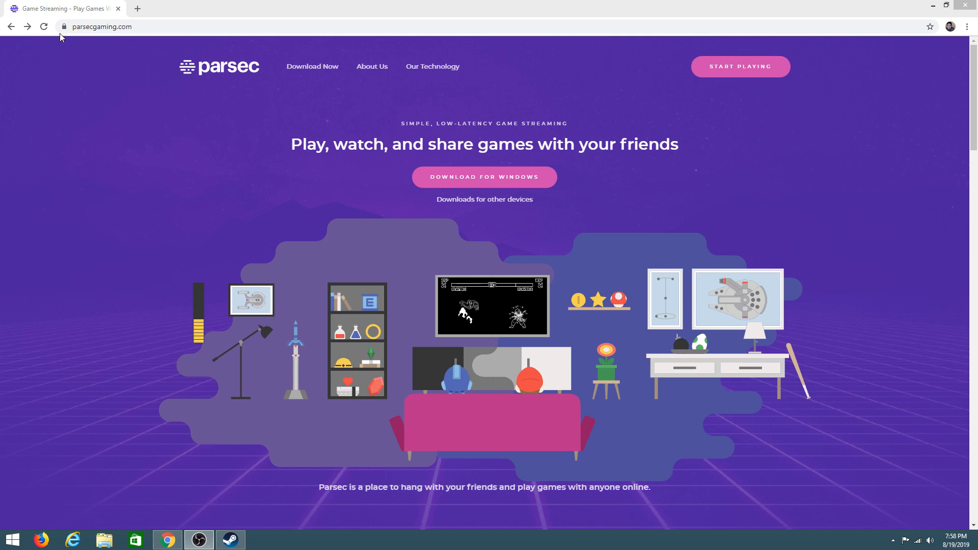
On parsecgaming.com, follow the 'Downloads for other devices' link.
click(101, 26)
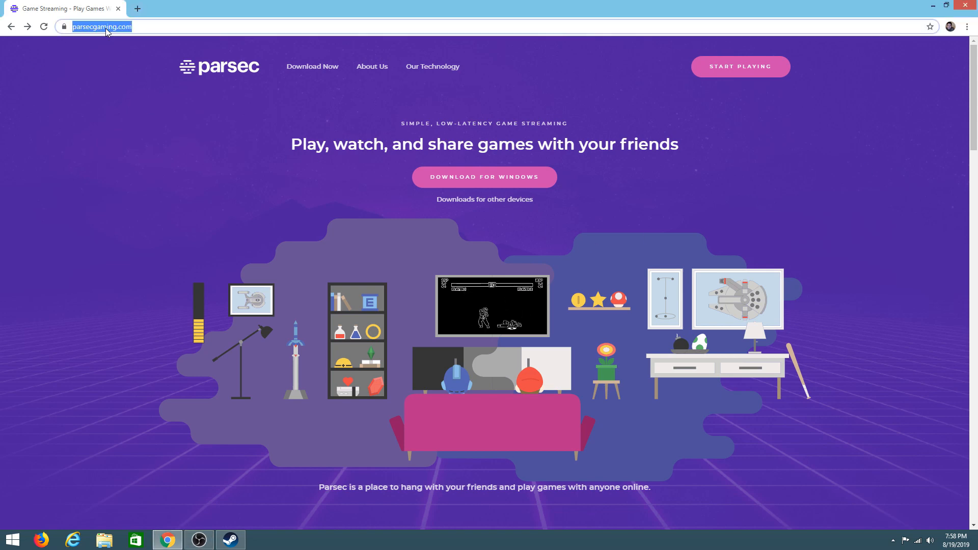
mouse_move(497, 191)
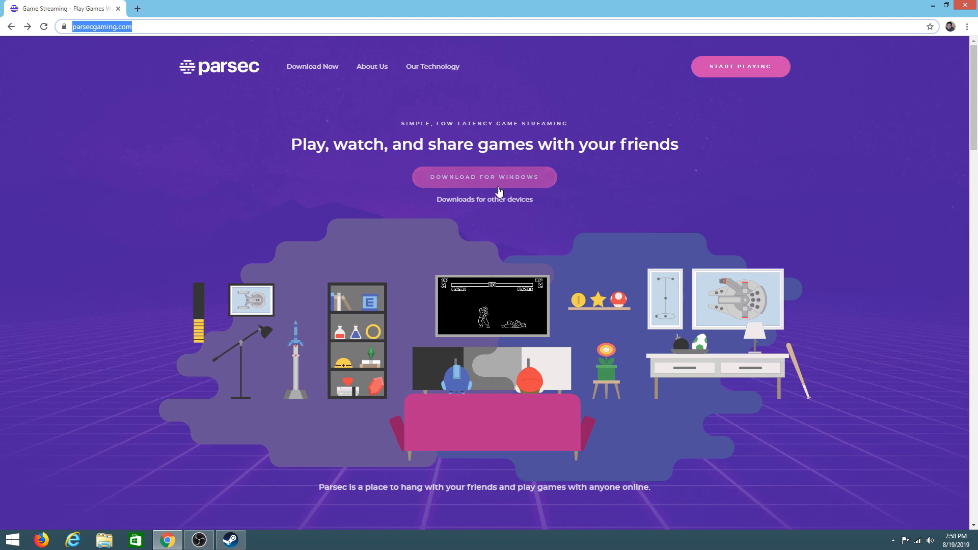
mouse_move(497, 180)
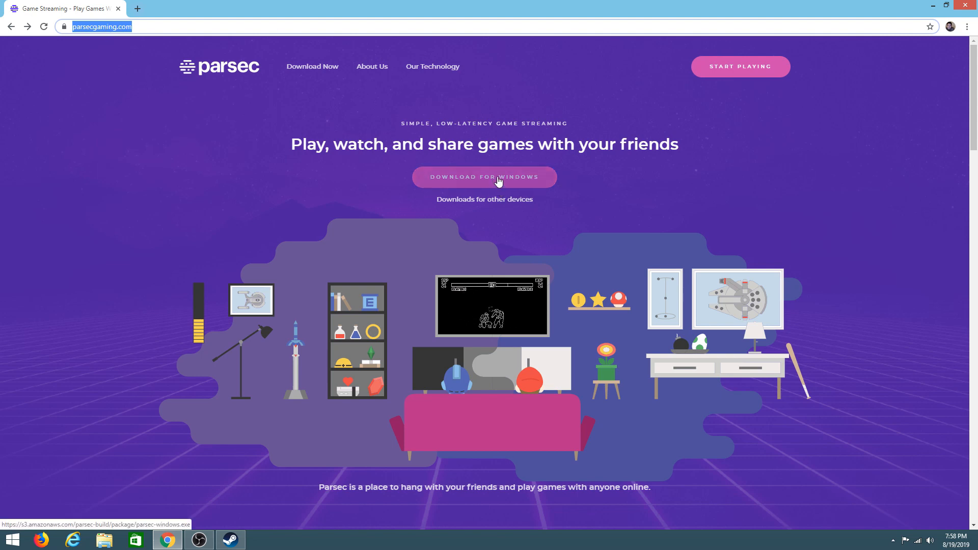
click(484, 176)
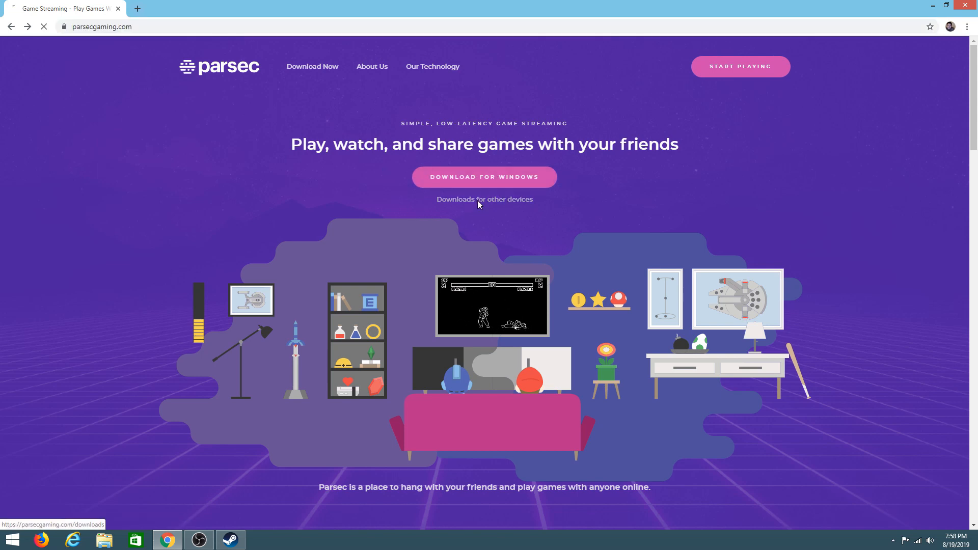
Download the Parsec installer for Windows from the downloads page.
click(484, 199)
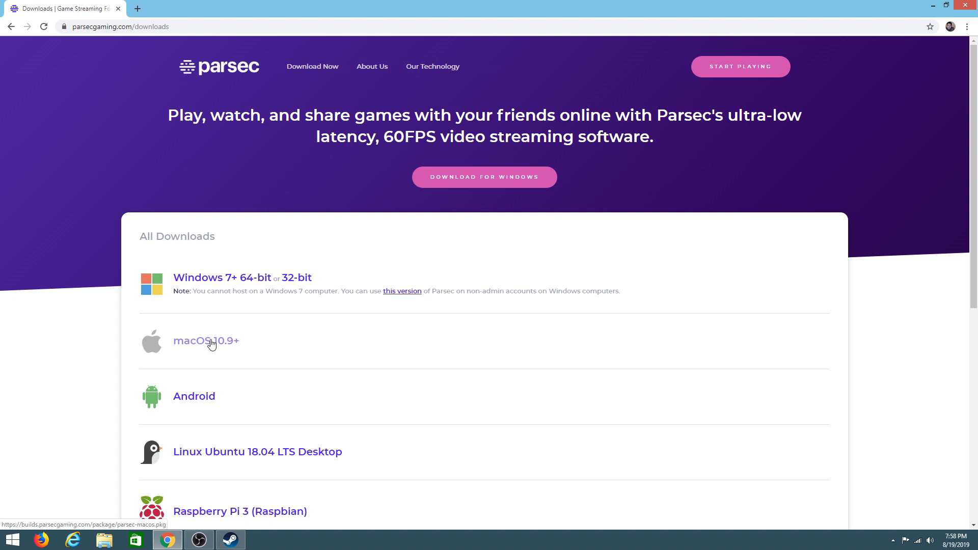
mouse_move(407, 174)
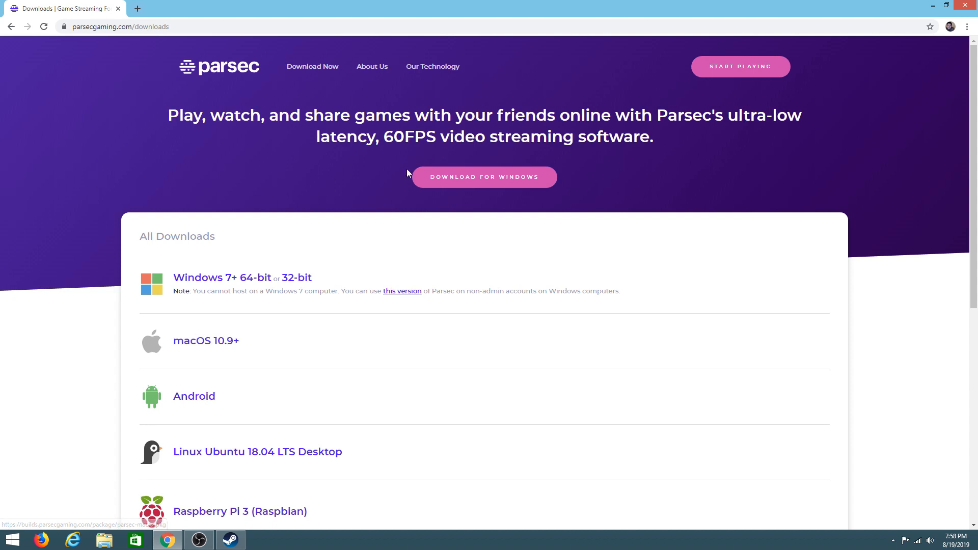
mouse_move(497, 176)
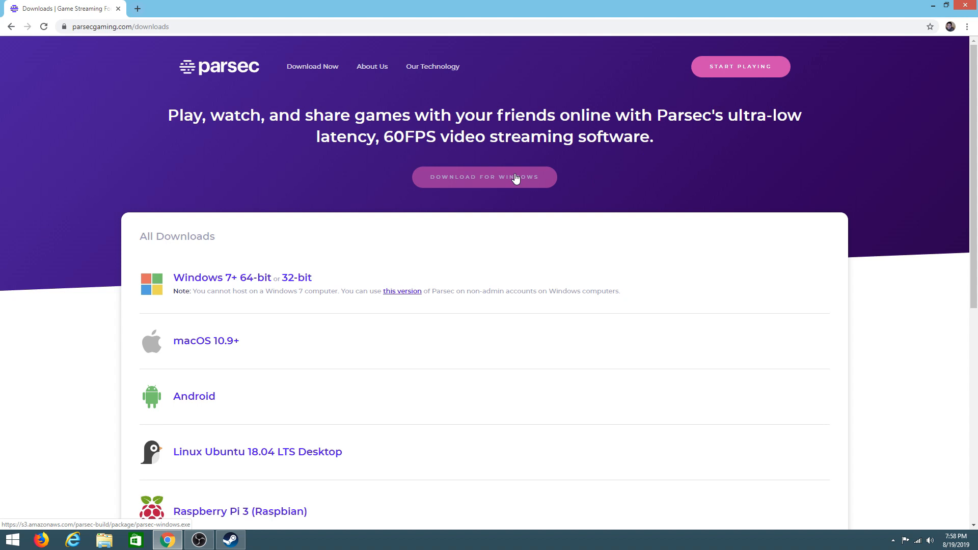
mouse_move(314, 128)
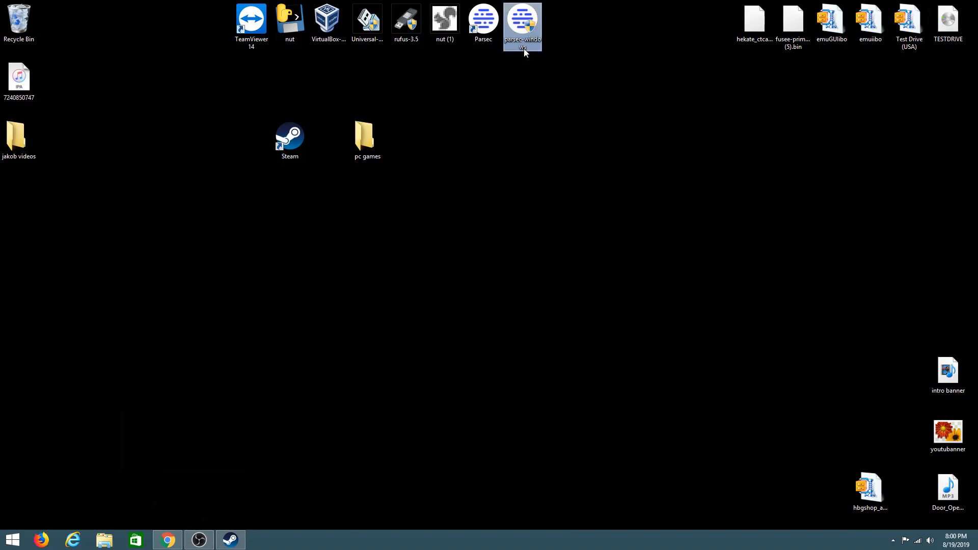
Run the parsec-windows installer, accept controller support, and close the finished setup.
double_click(522, 21)
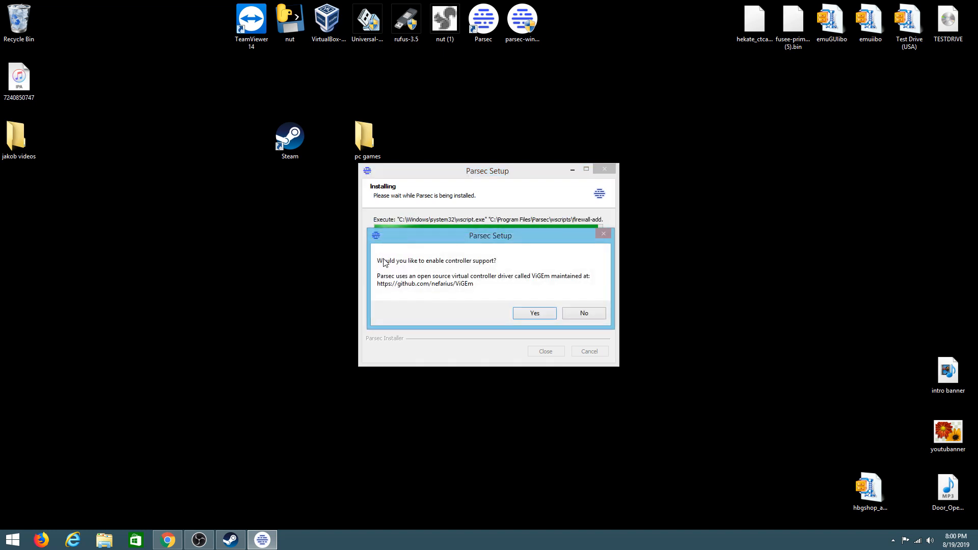
mouse_move(402, 271)
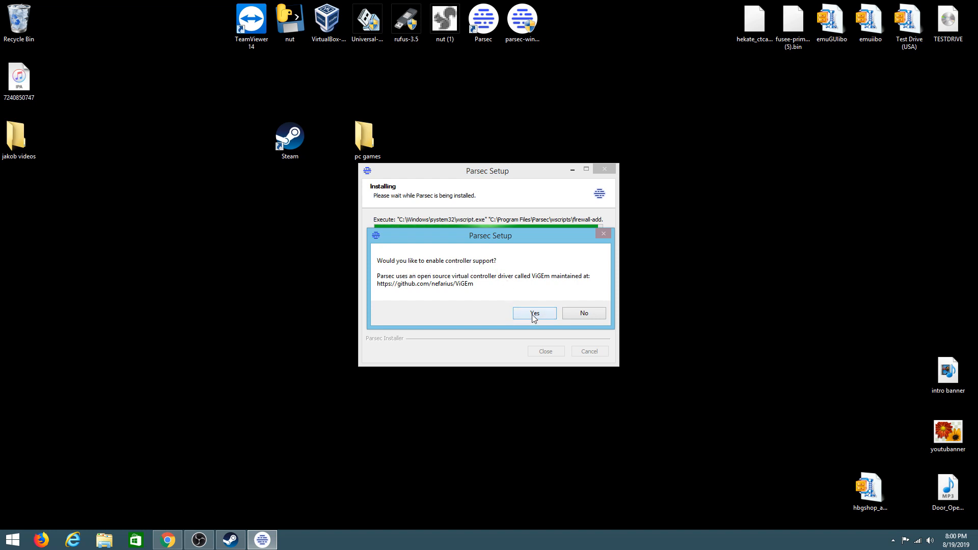
click(534, 313)
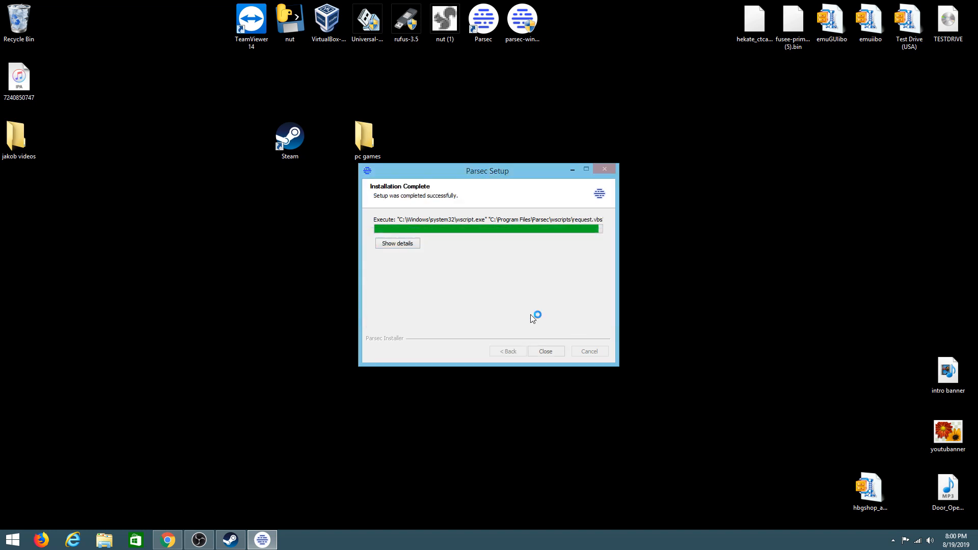
click(544, 351)
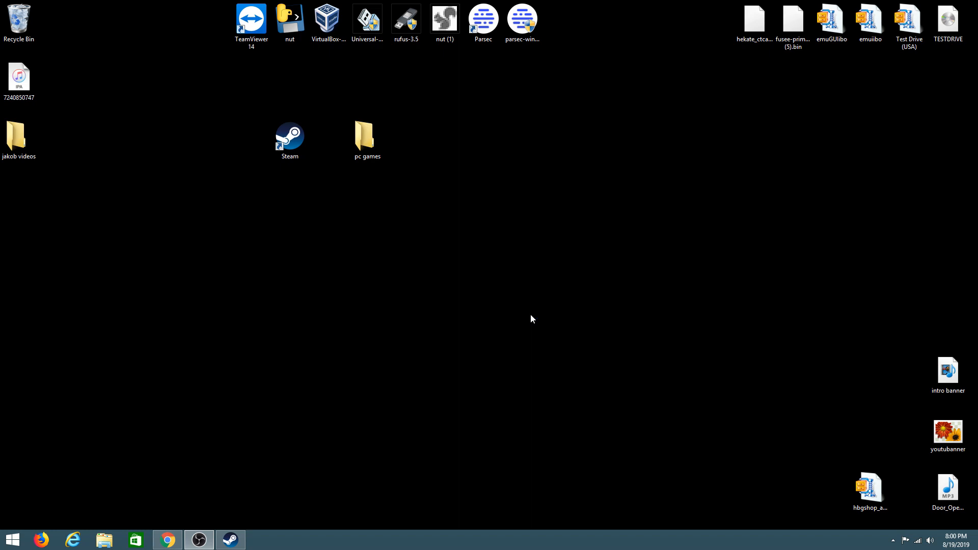
mouse_move(525, 345)
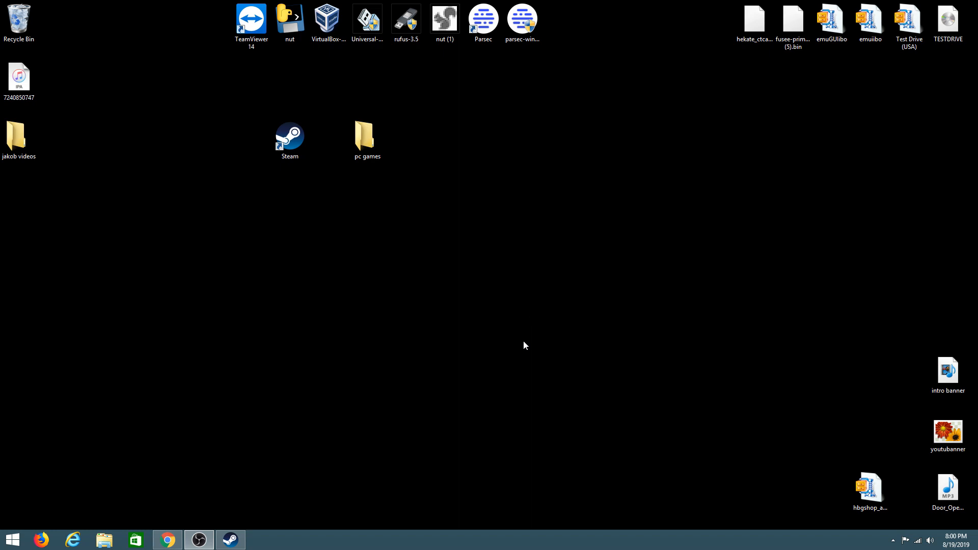
mouse_move(480, 297)
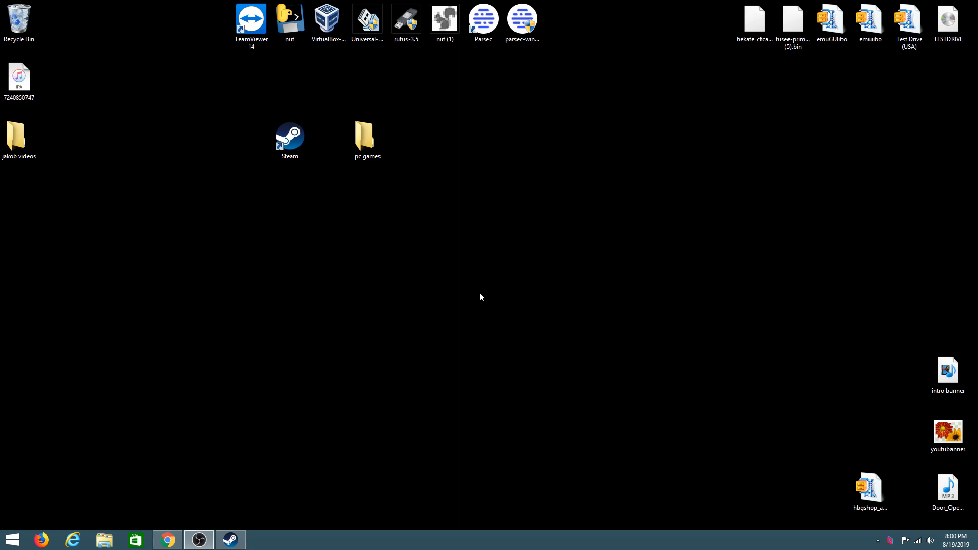
Launch Parsec from its desktop shortcut to reach the login screen.
double_click(483, 19)
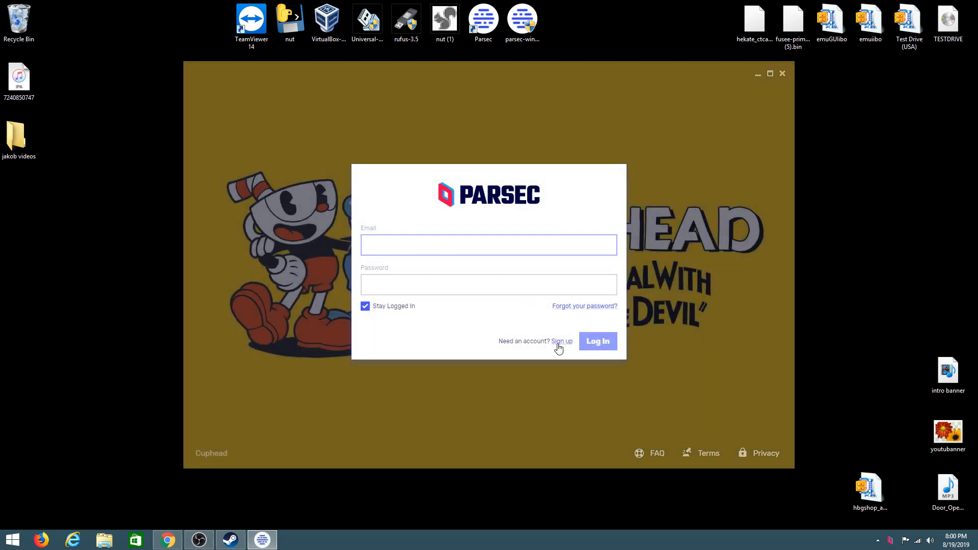
mouse_move(354, 259)
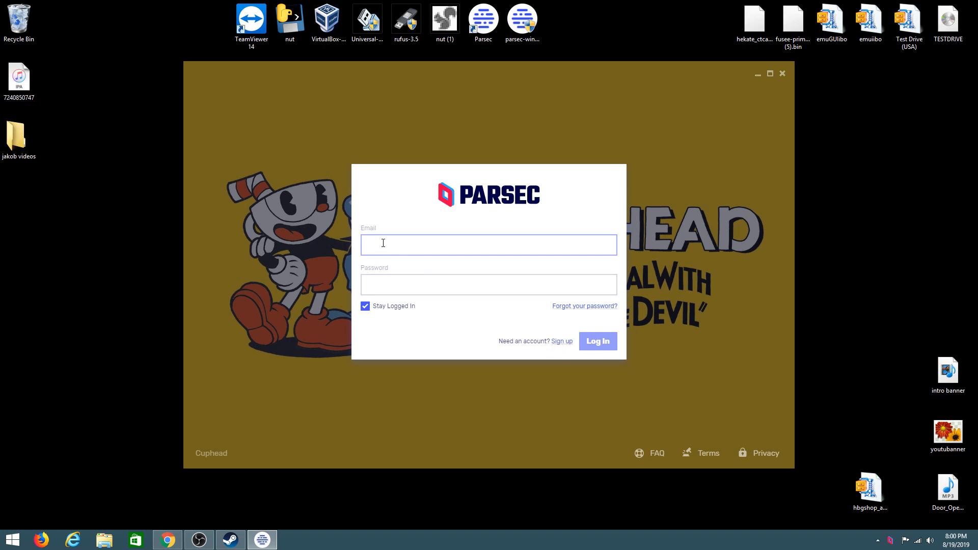
Log in to Parsec and open the client settings via the profile gear icon.
click(597, 341)
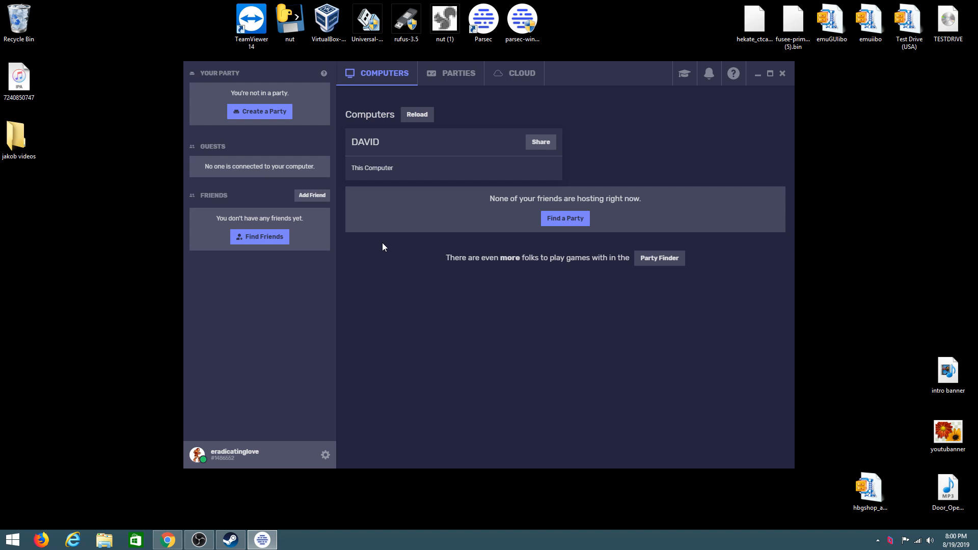
mouse_move(429, 136)
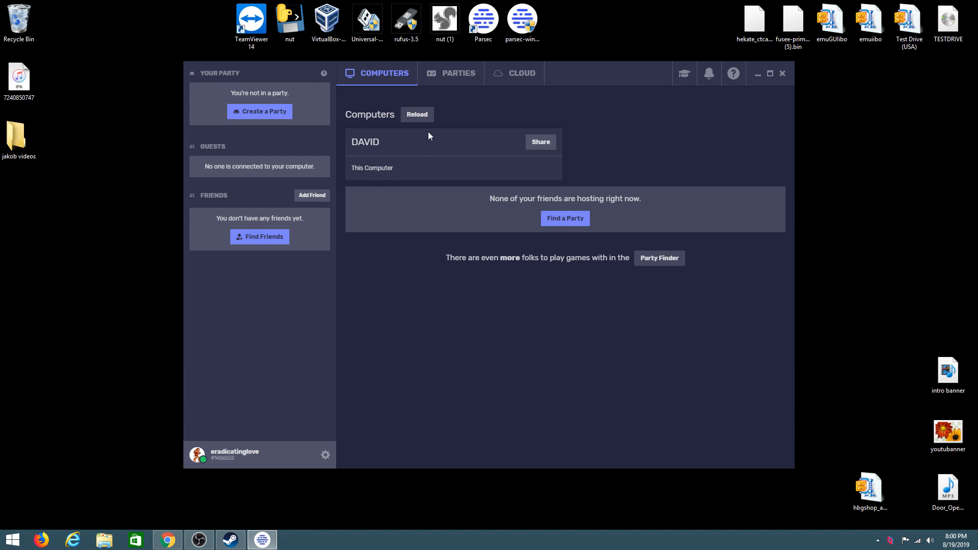
mouse_move(419, 163)
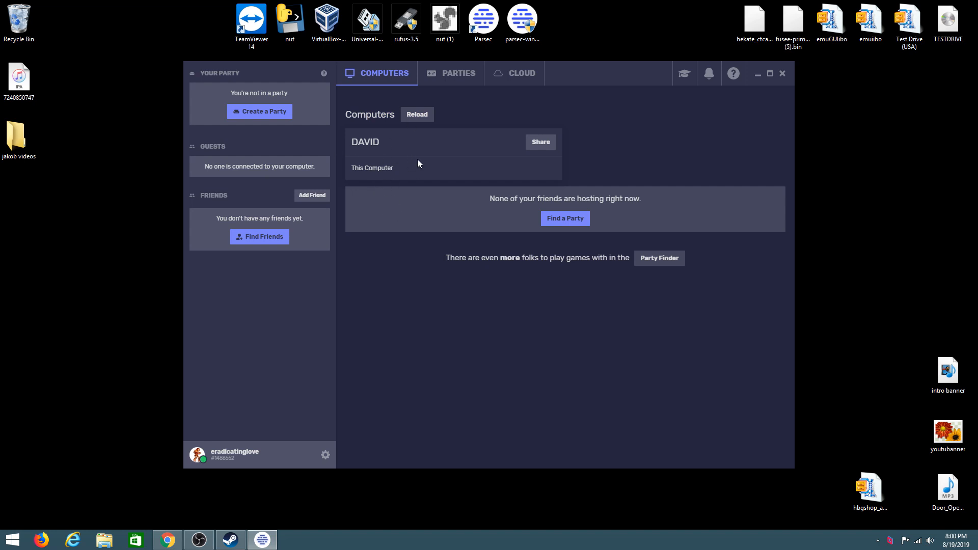
mouse_move(402, 150)
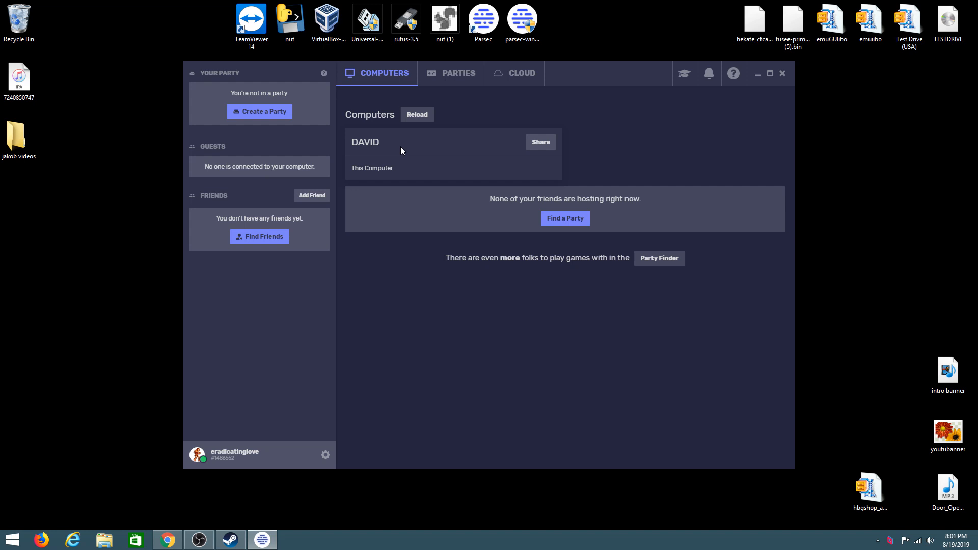
mouse_move(259, 112)
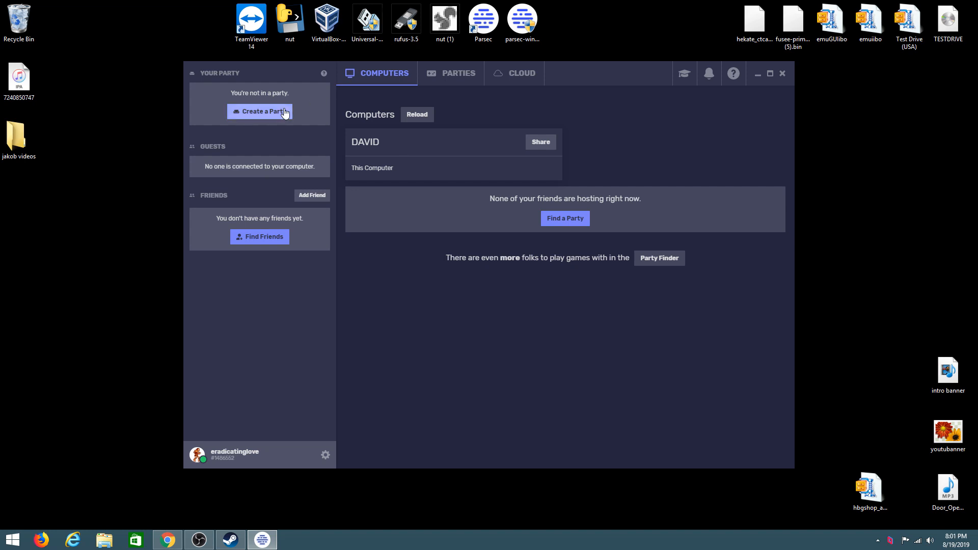
mouse_move(327, 467)
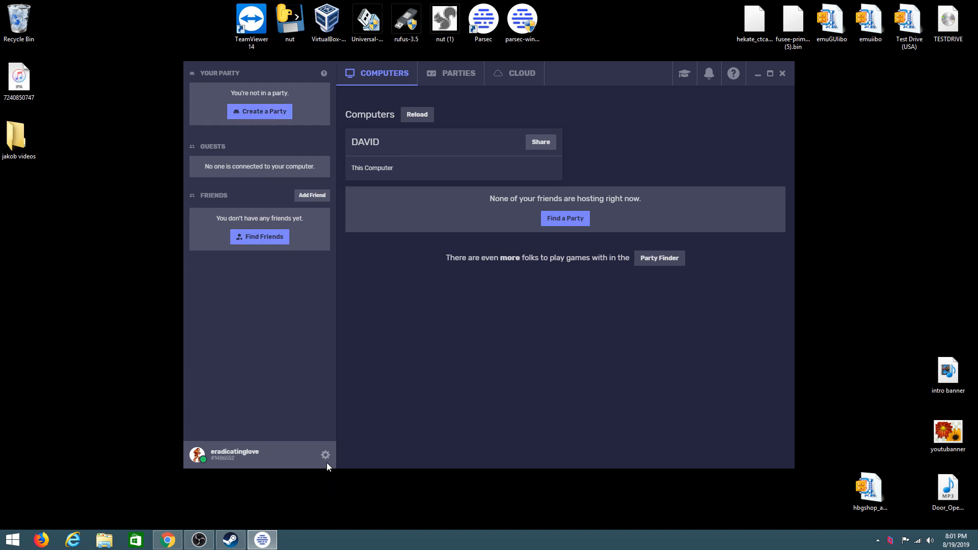
click(325, 454)
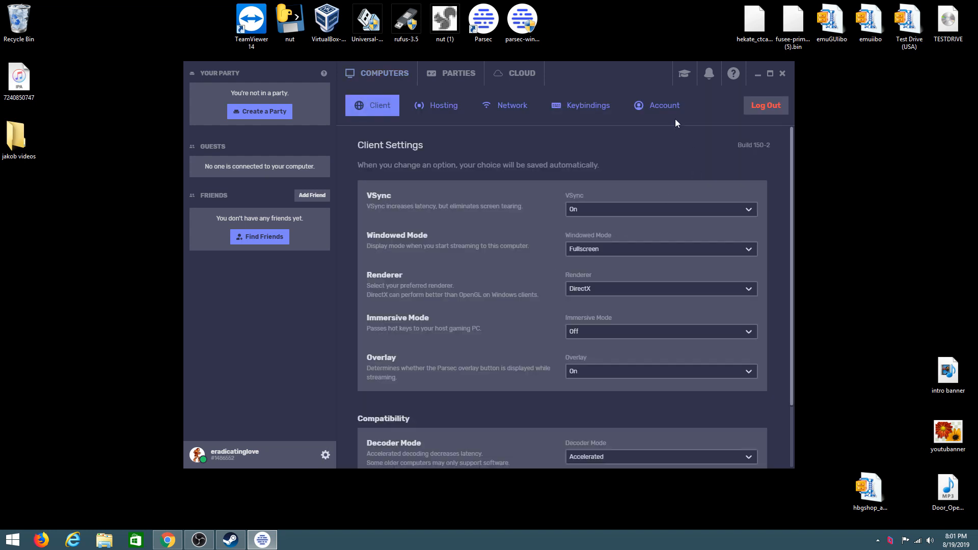
mouse_move(334, 457)
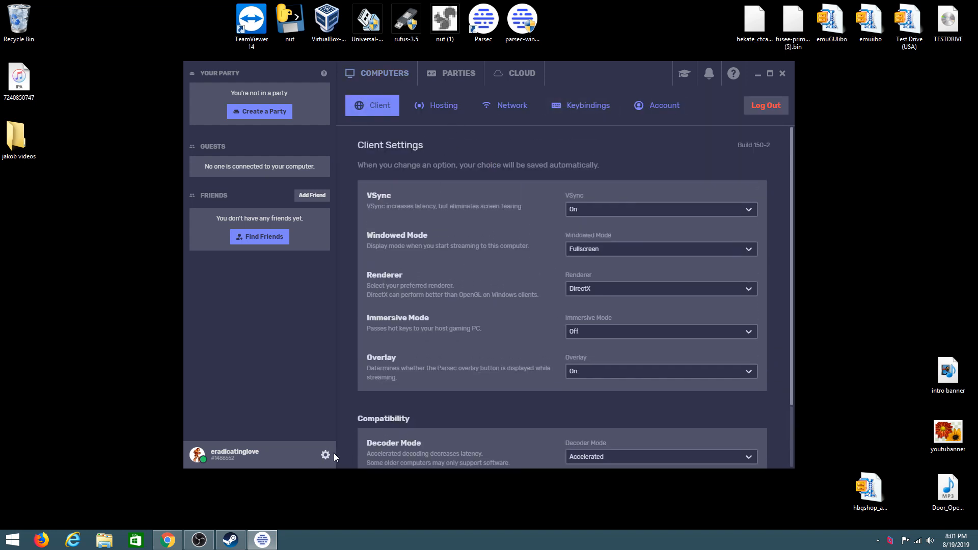
mouse_move(450, 72)
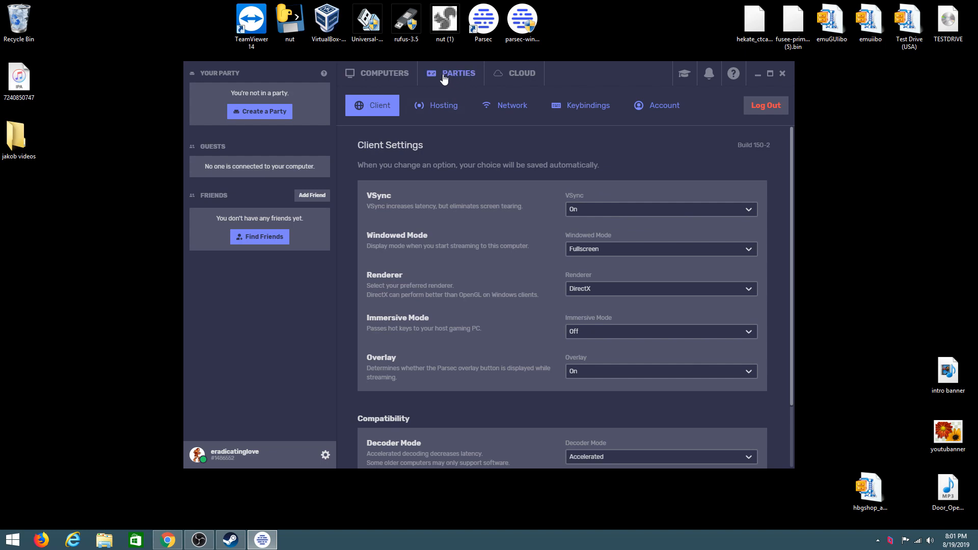
Browse the public party listings under Parties, then return to the Computers list.
click(459, 72)
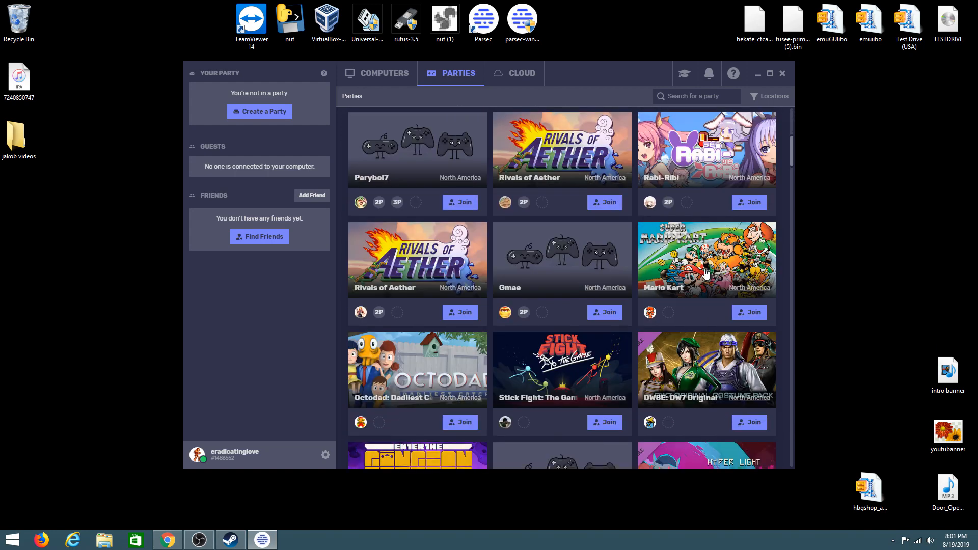
scroll(down, 3)
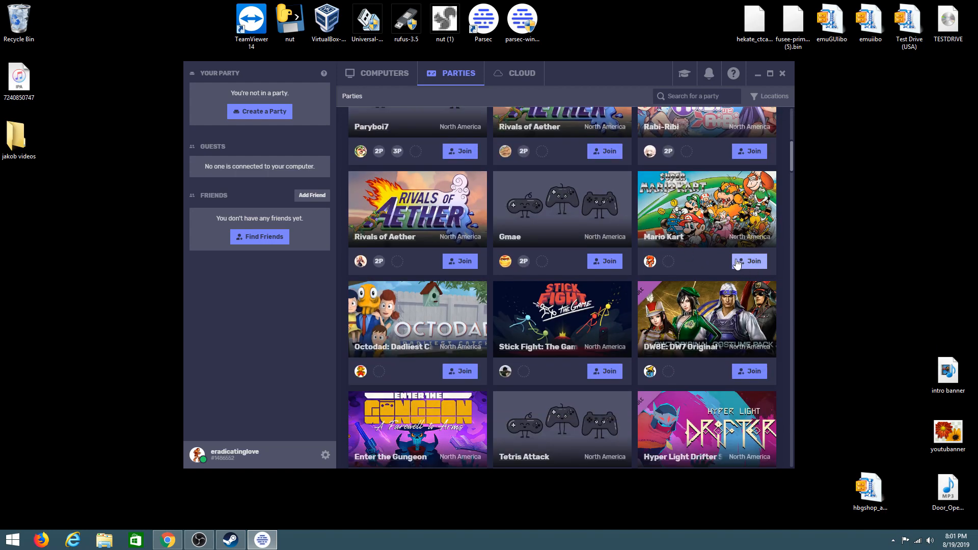
scroll(down, 3)
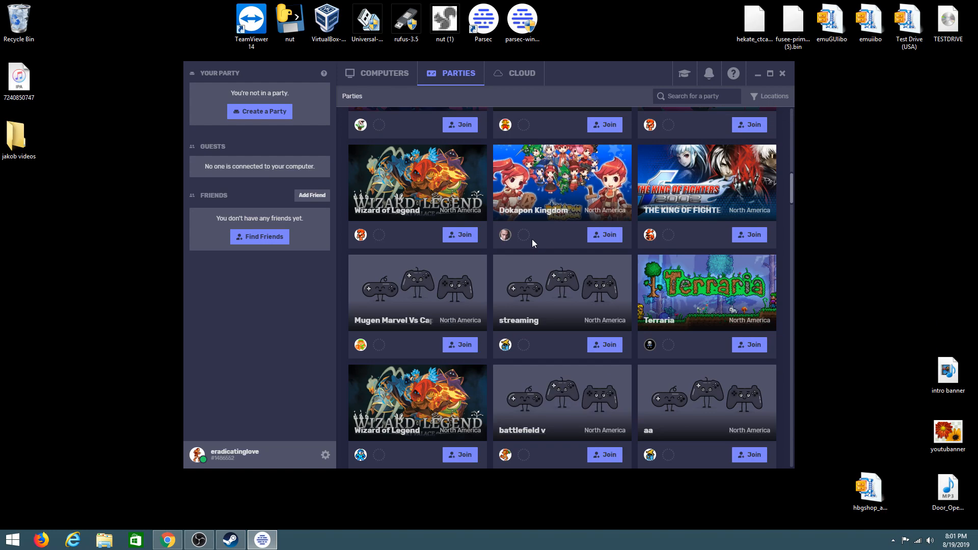
scroll(down, 3)
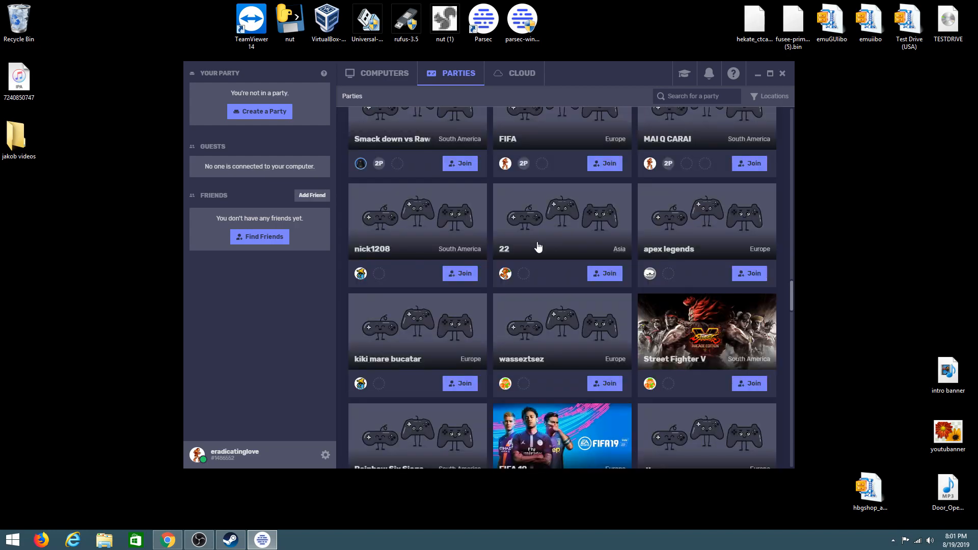
scroll(down, 3)
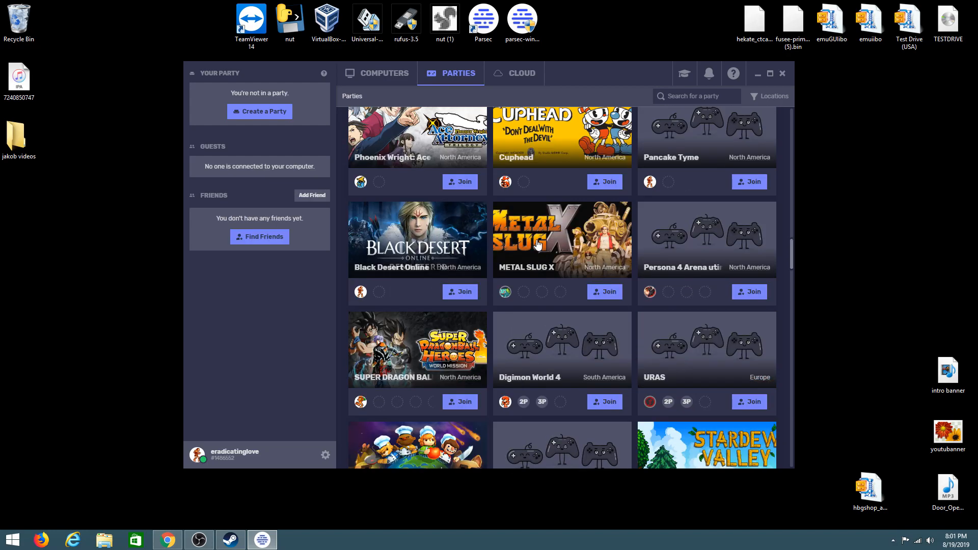
scroll(up, 3)
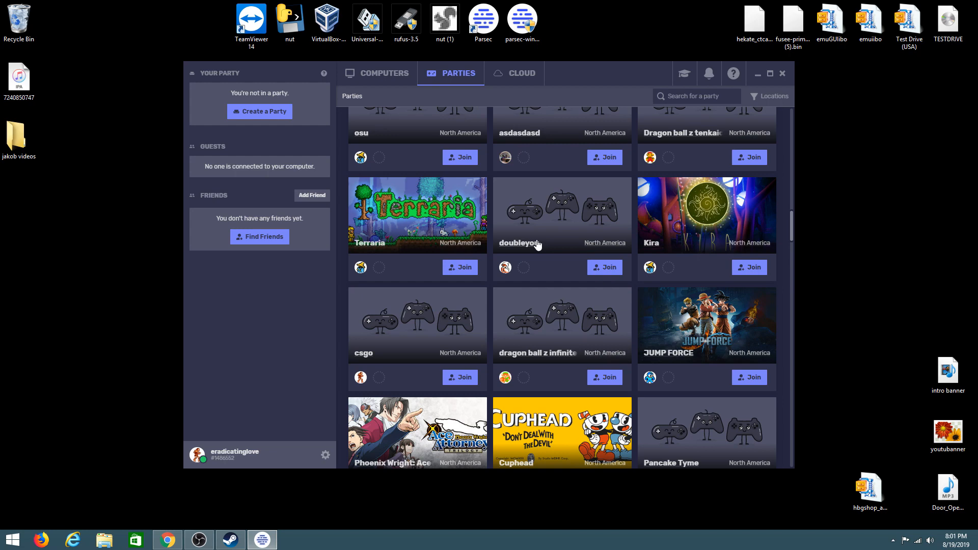
click(376, 73)
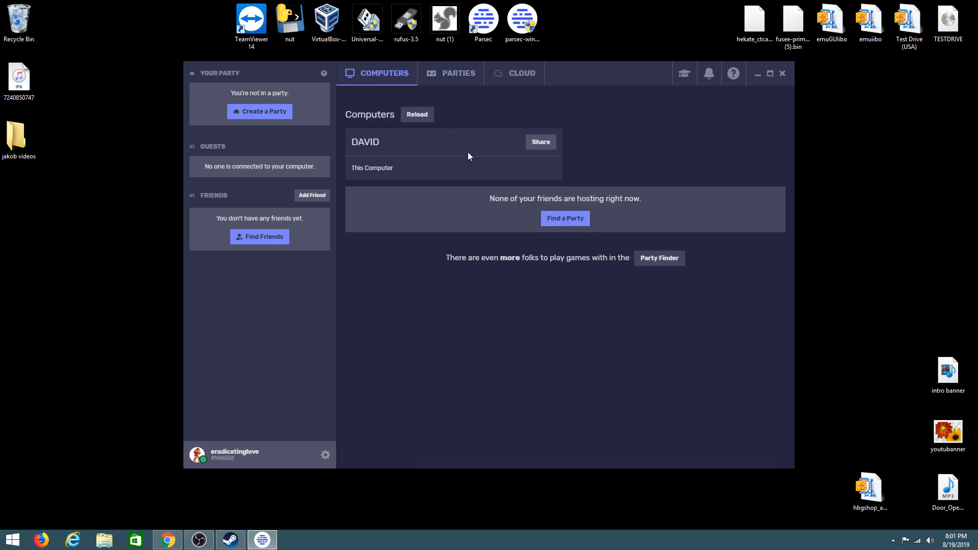
mouse_move(481, 161)
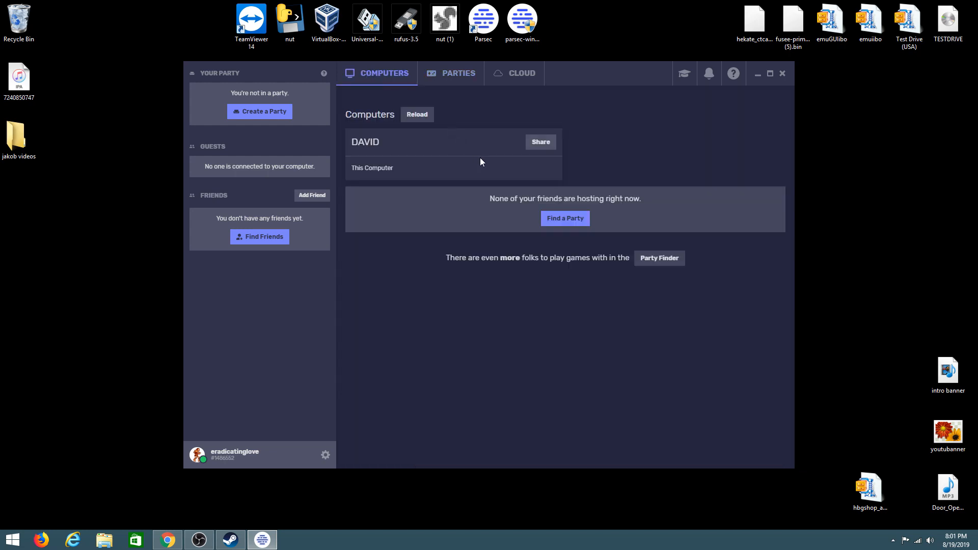